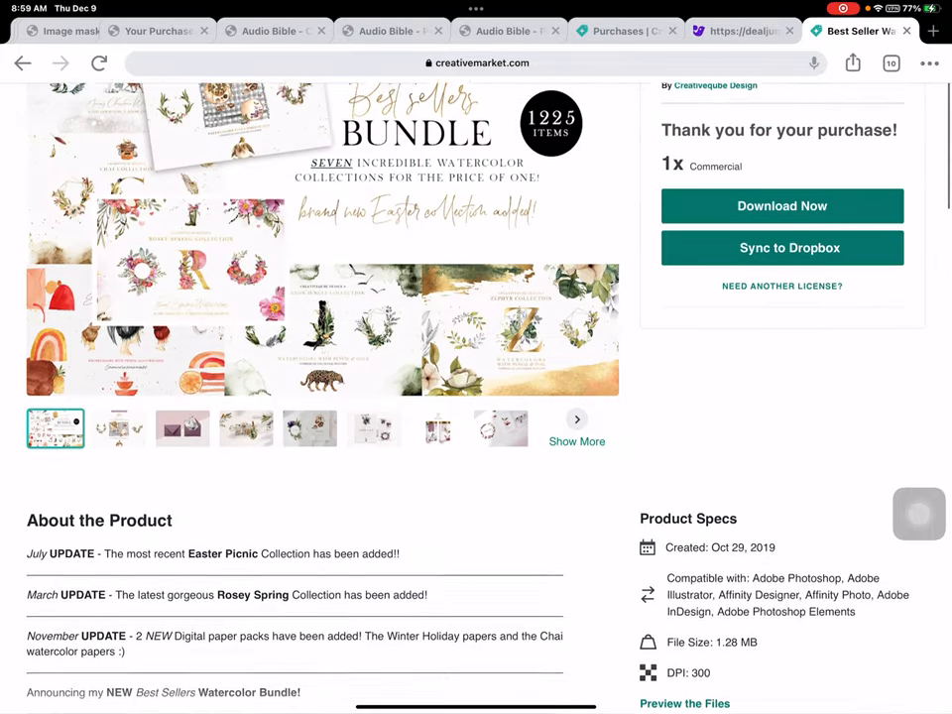
Scroll through the document details, then jot the document size at the page top.
{"action": "scroll", "scroll_direction": "up", "scroll_amount": 3}
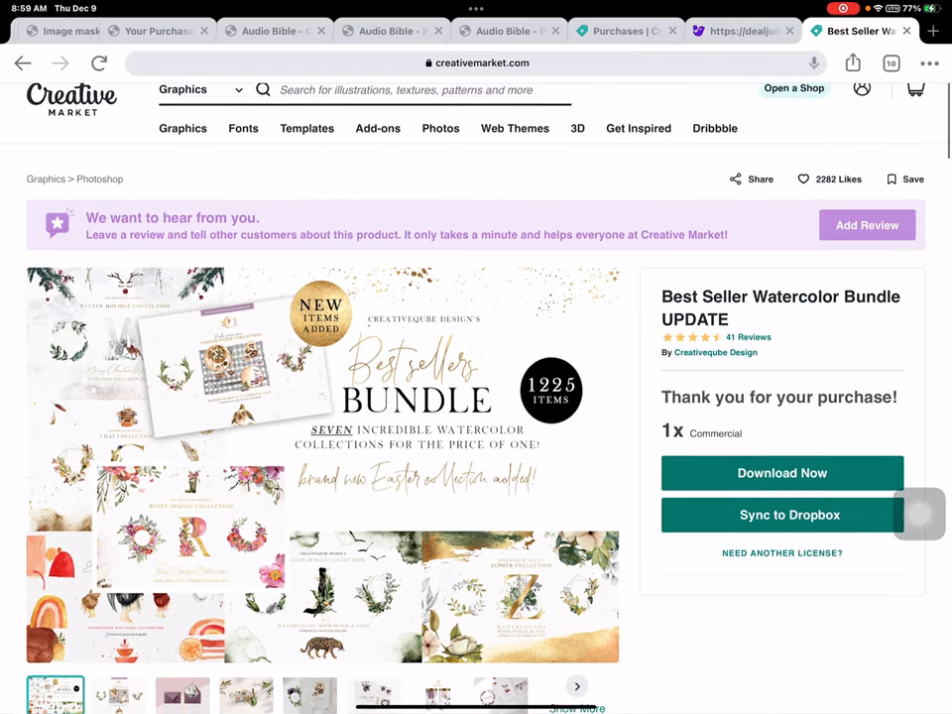
{"action": "scroll", "scroll_direction": "down", "scroll_amount": 3}
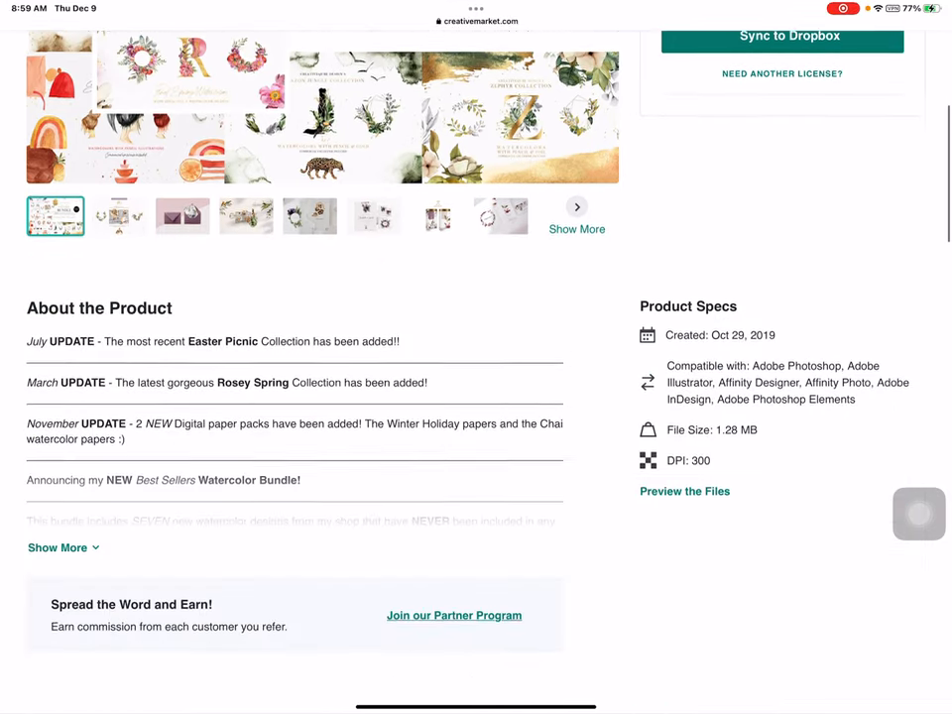
{"action": "scroll", "scroll_direction": "down", "scroll_amount": 3}
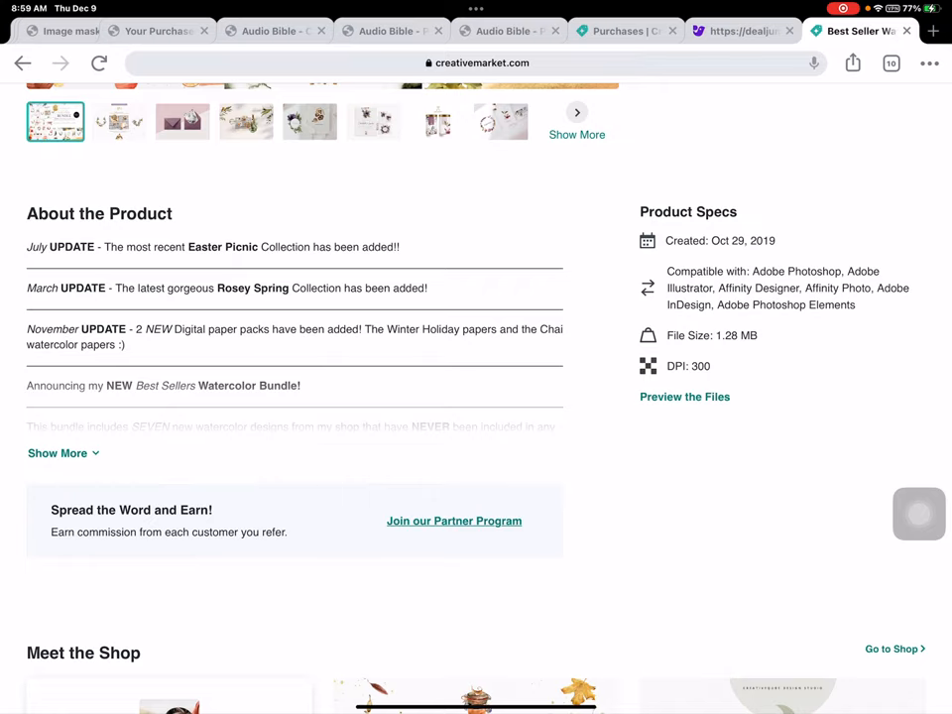
{"action": "scroll", "scroll_direction": "up", "scroll_amount": 3}
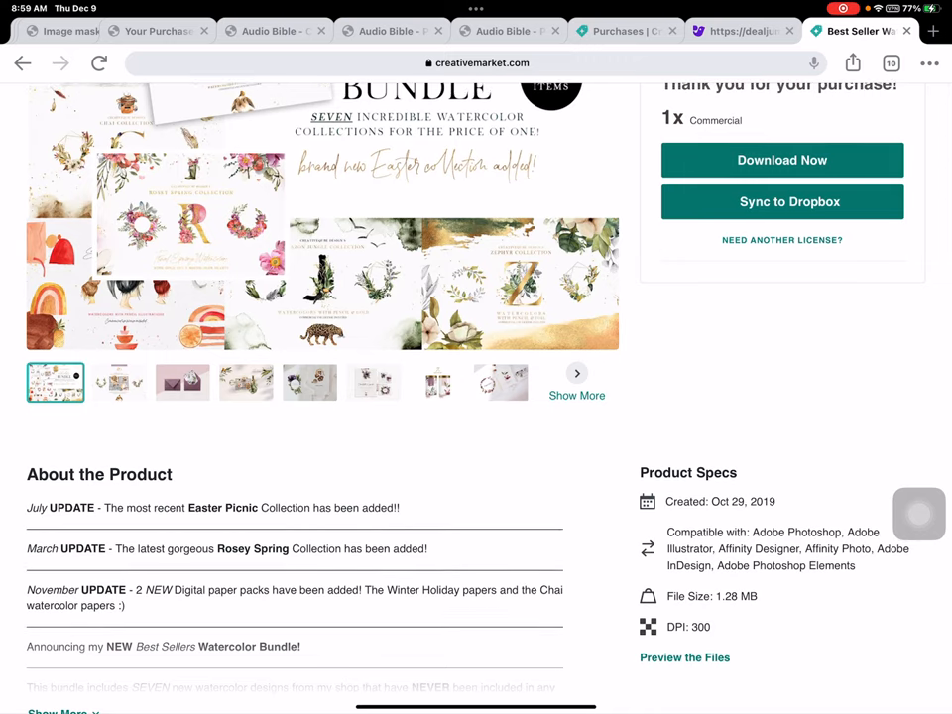
{"action": "key", "text": "home"}
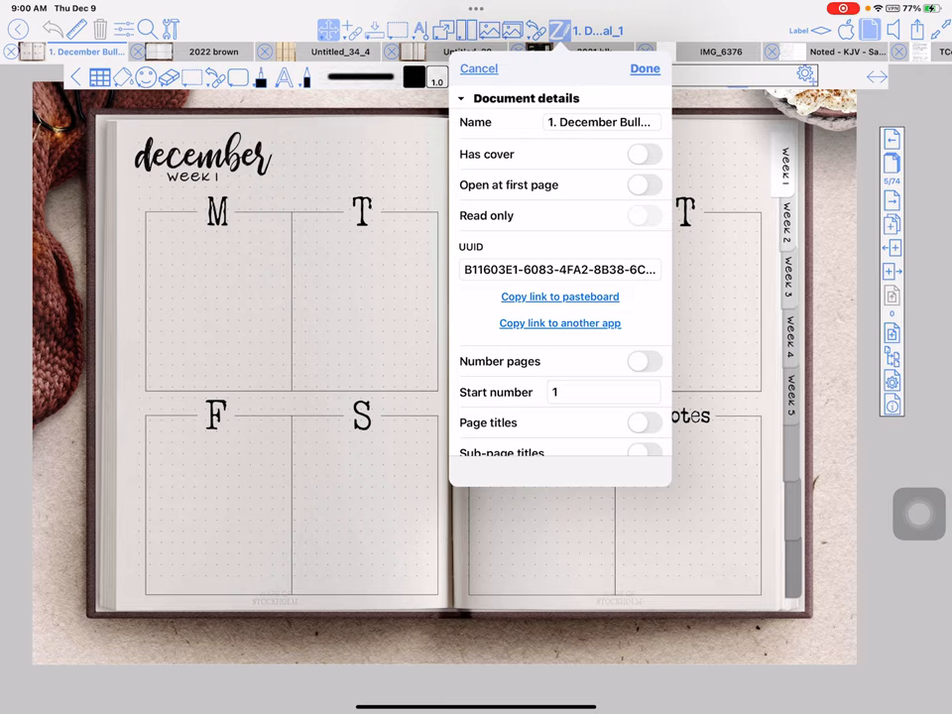
{"action": "scroll", "scroll_direction": "down", "scroll_amount": 3}
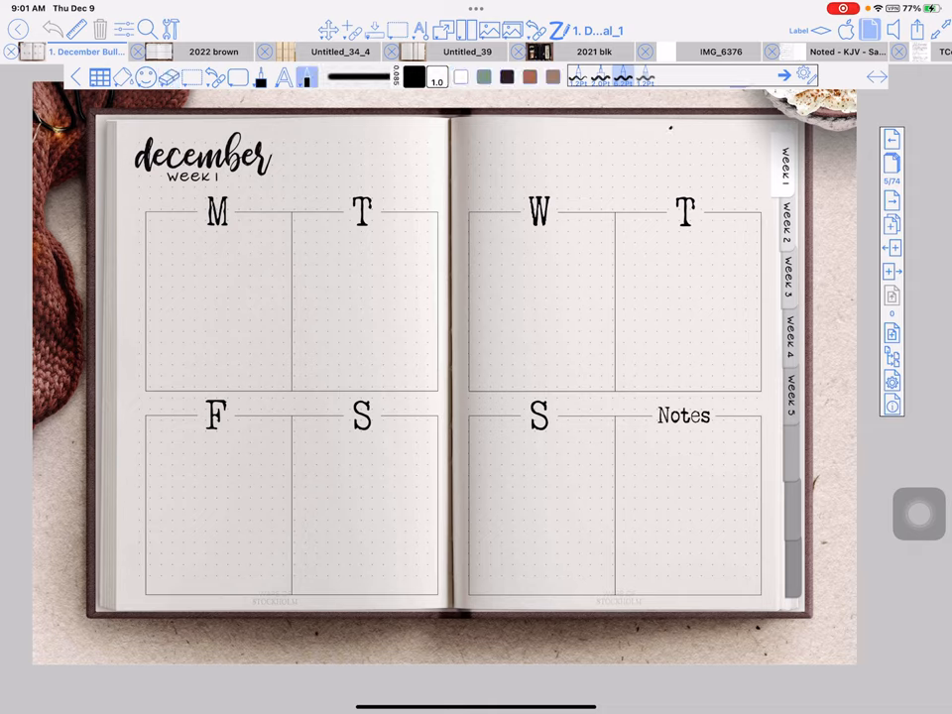
{"action": "left_click_drag", "start_coordinate": [680, 149], "coordinate": [724, 144]}
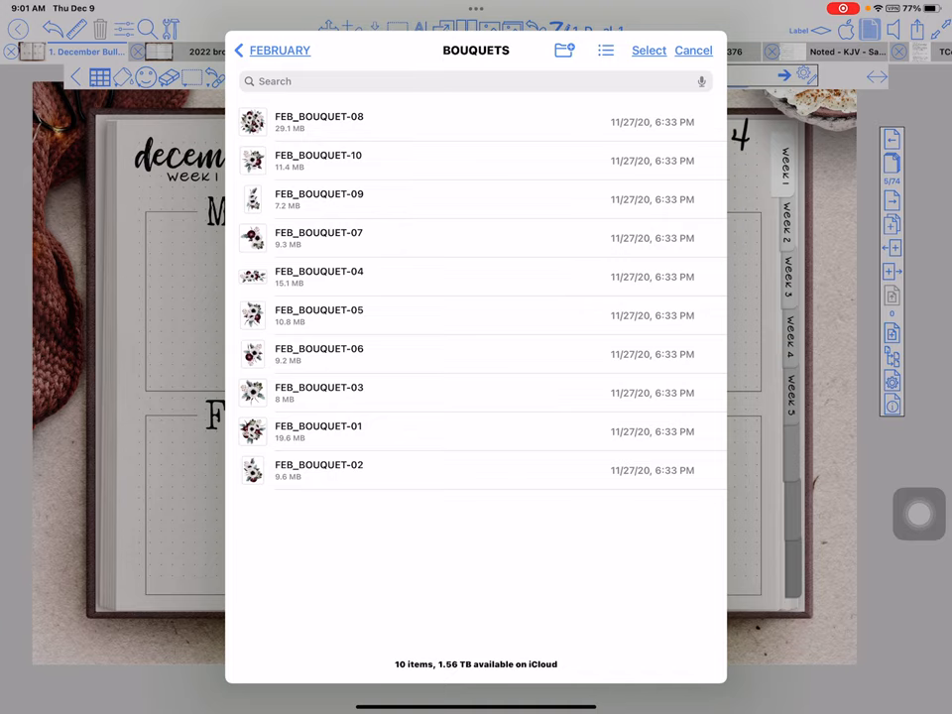
Insert a watercolor bouquet, shrink it over the Thursday heading, and adjust its transparency.
{"action": "left_click", "coordinate": [693, 50]}
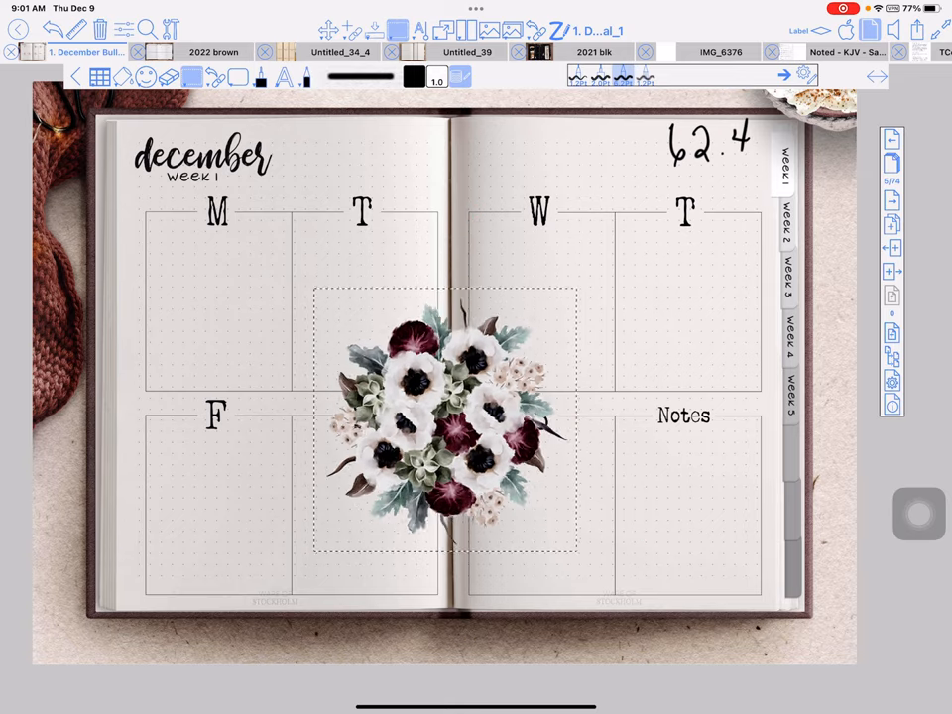
{"action": "left_click_drag", "start_coordinate": [444, 417], "coordinate": [694, 213]}
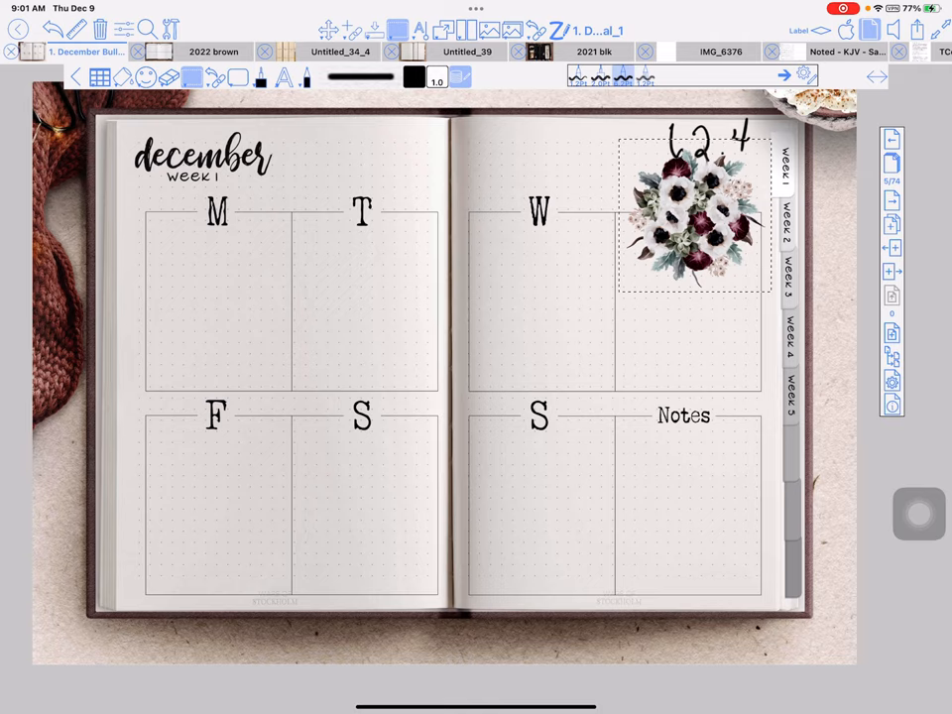
{"action": "left_click_drag", "start_coordinate": [695, 213], "coordinate": [677, 238]}
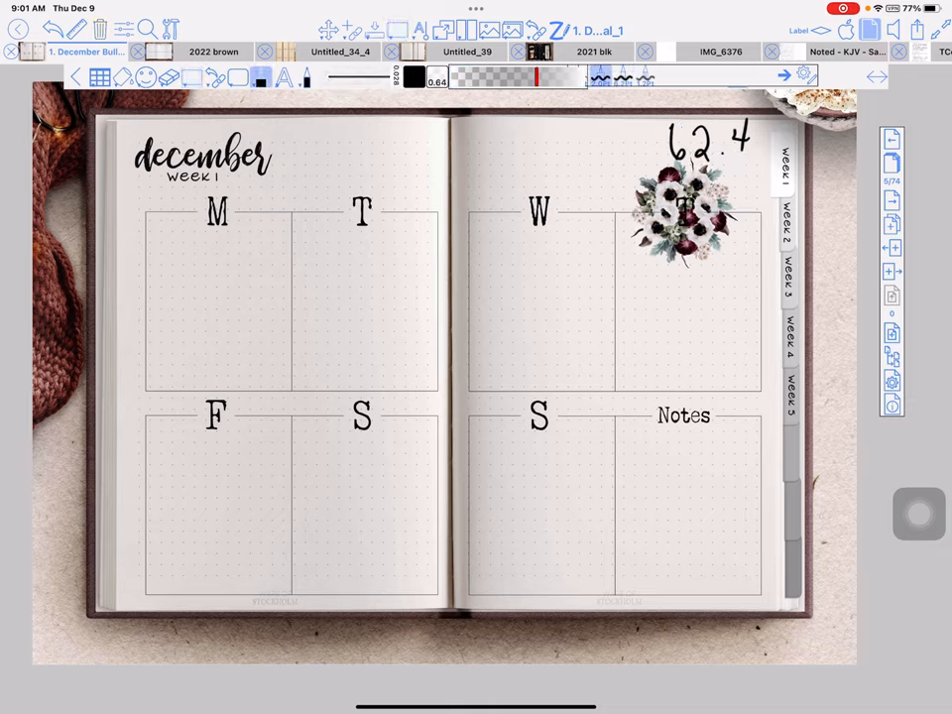
{"action": "left_click", "coordinate": [684, 213]}
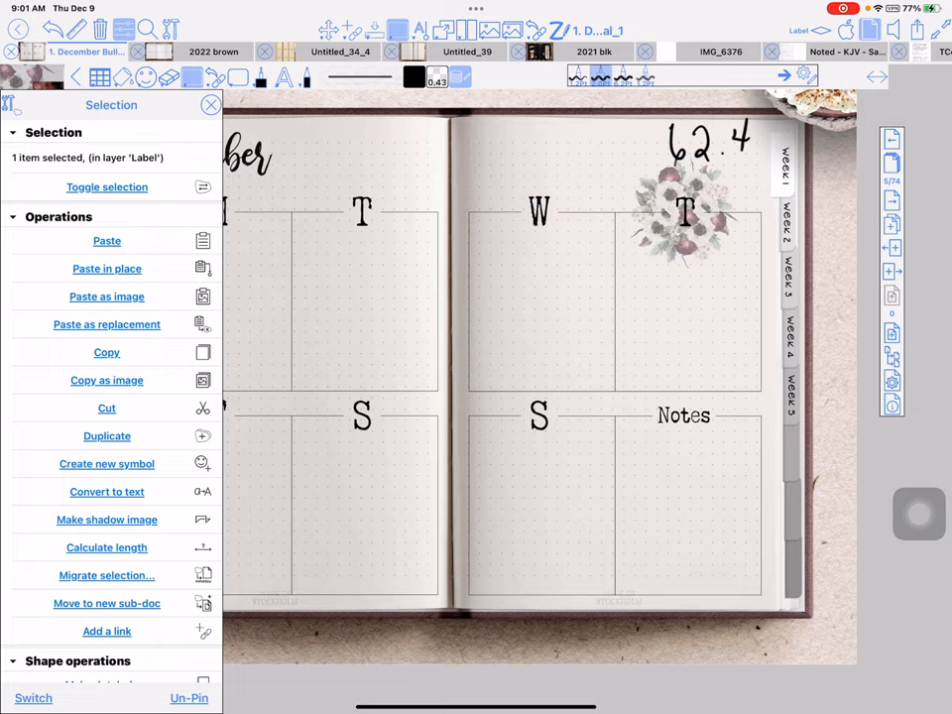
Duplicate the faded bouquet onto the Wednesday, Tuesday, Friday and Saturday headings.
{"action": "left_click", "coordinate": [106, 240]}
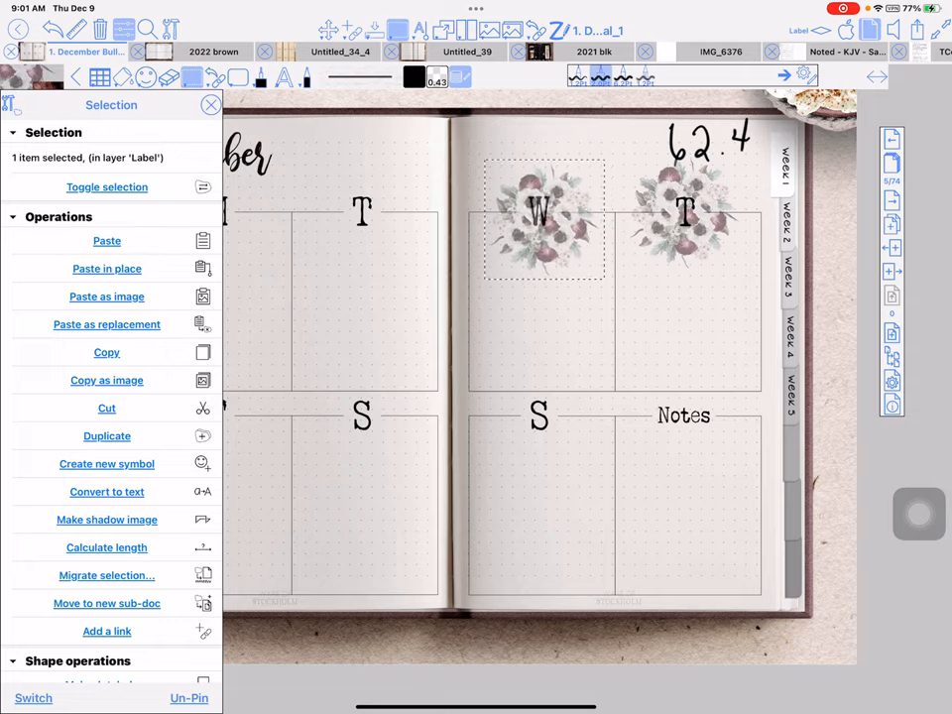
{"action": "left_click_drag", "start_coordinate": [543, 218], "coordinate": [410, 382]}
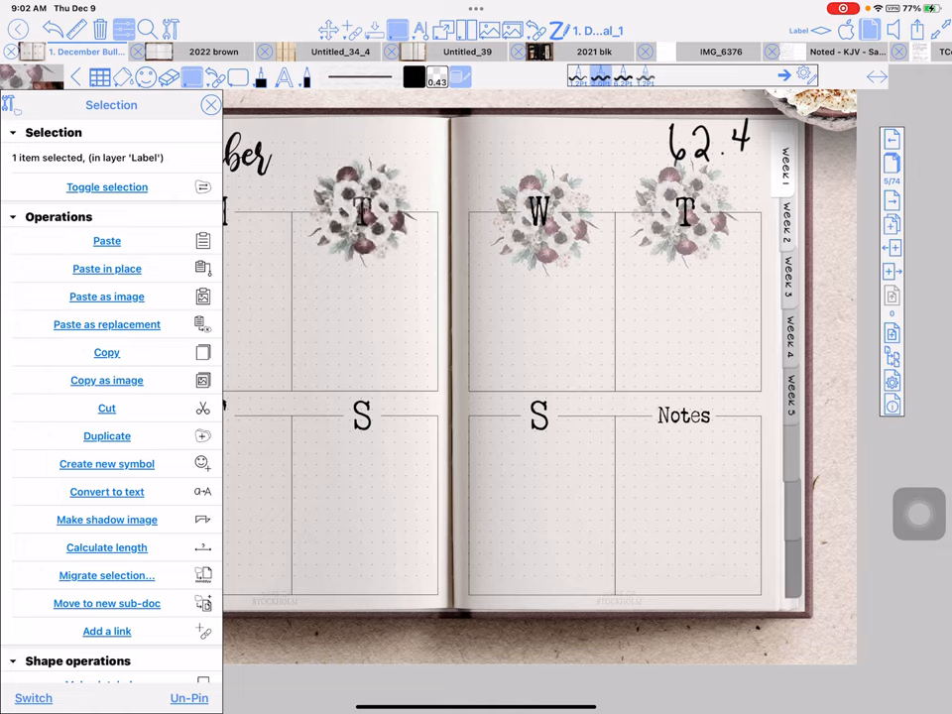
{"action": "left_click", "coordinate": [689, 216]}
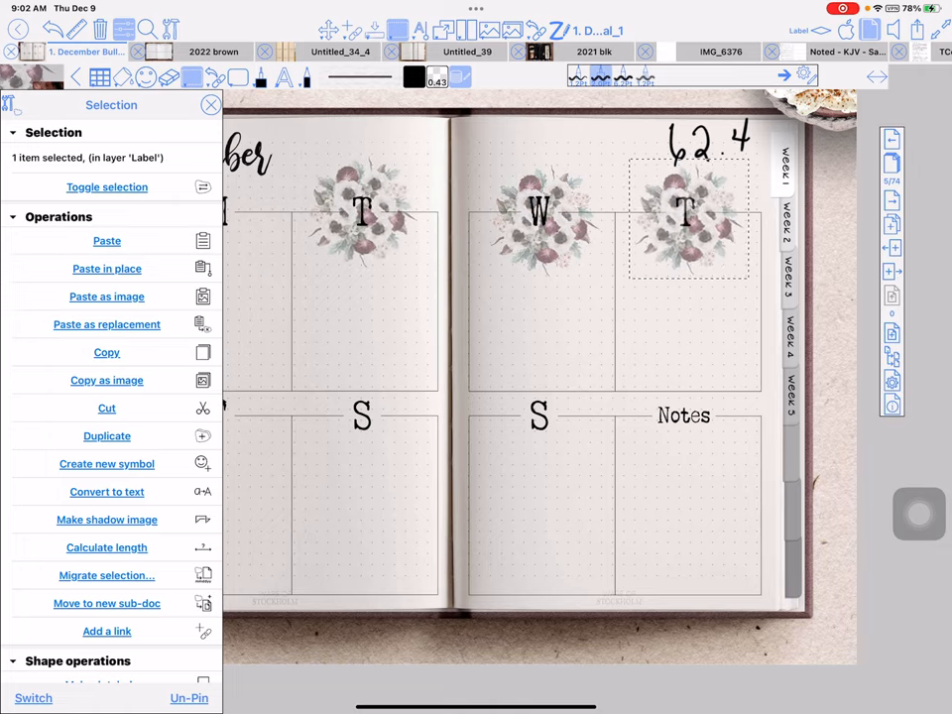
{"action": "left_click_drag", "start_coordinate": [688, 216], "coordinate": [454, 369]}
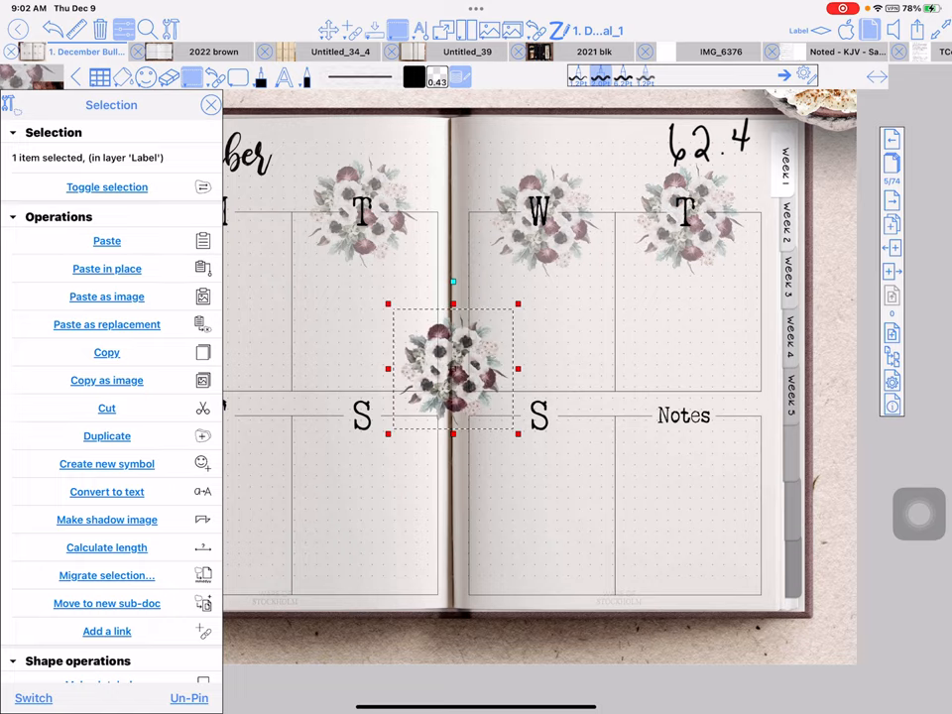
{"action": "left_click", "coordinate": [210, 104]}
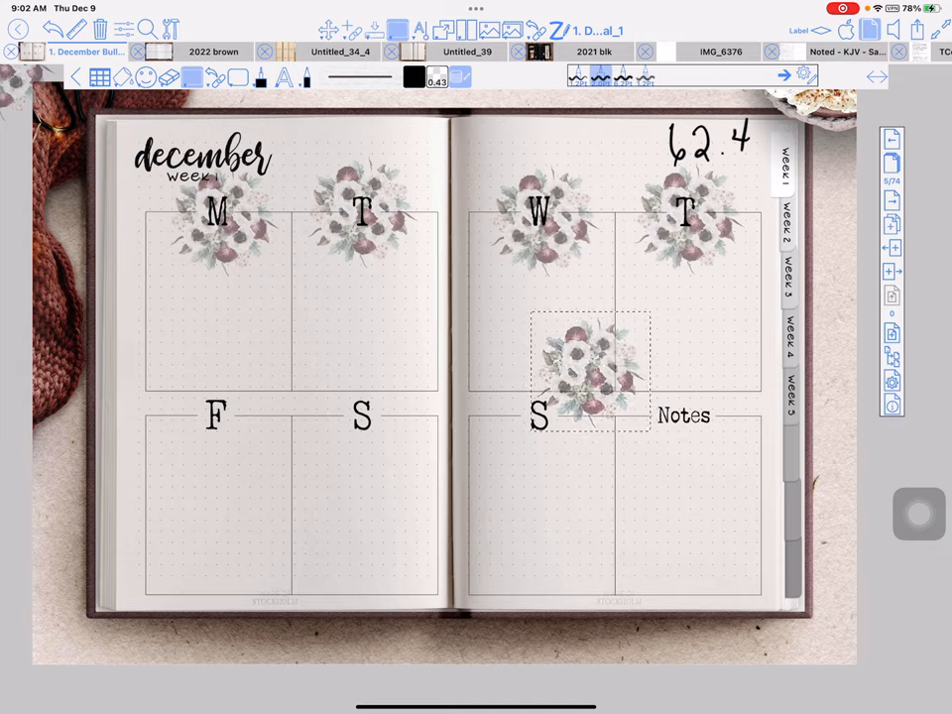
{"action": "left_click_drag", "start_coordinate": [591, 372], "coordinate": [248, 411]}
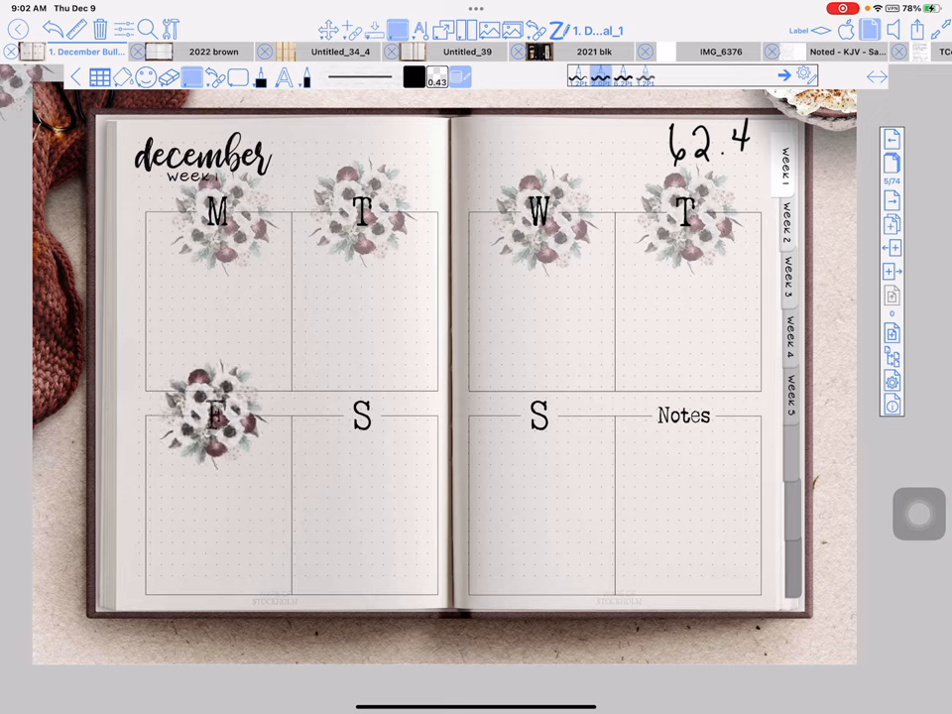
{"action": "left_click_drag", "start_coordinate": [223, 411], "coordinate": [437, 392]}
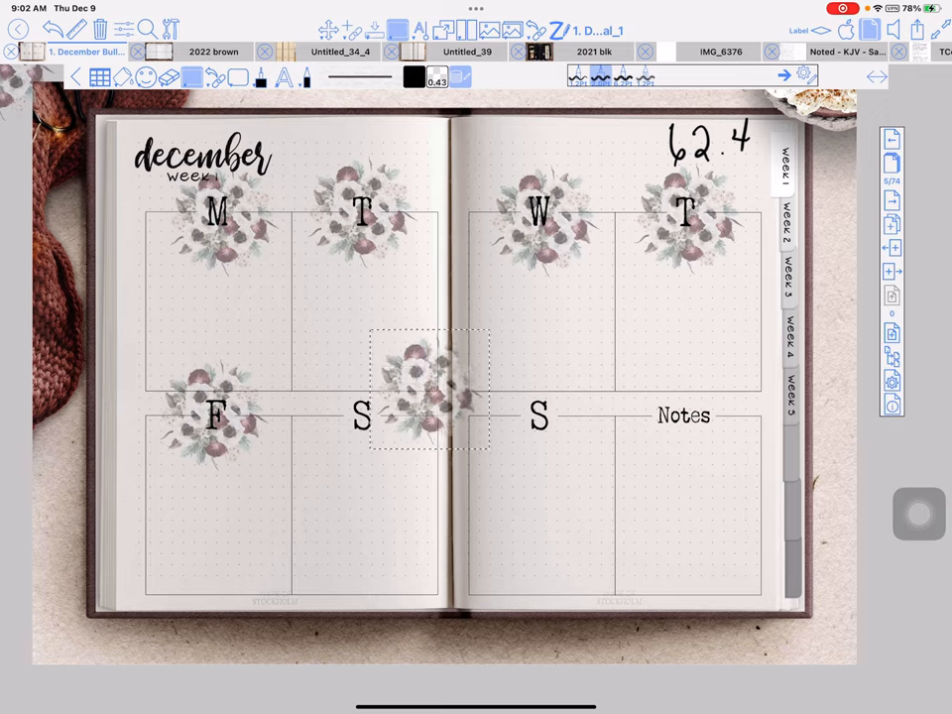
{"action": "left_click_drag", "start_coordinate": [432, 387], "coordinate": [362, 421]}
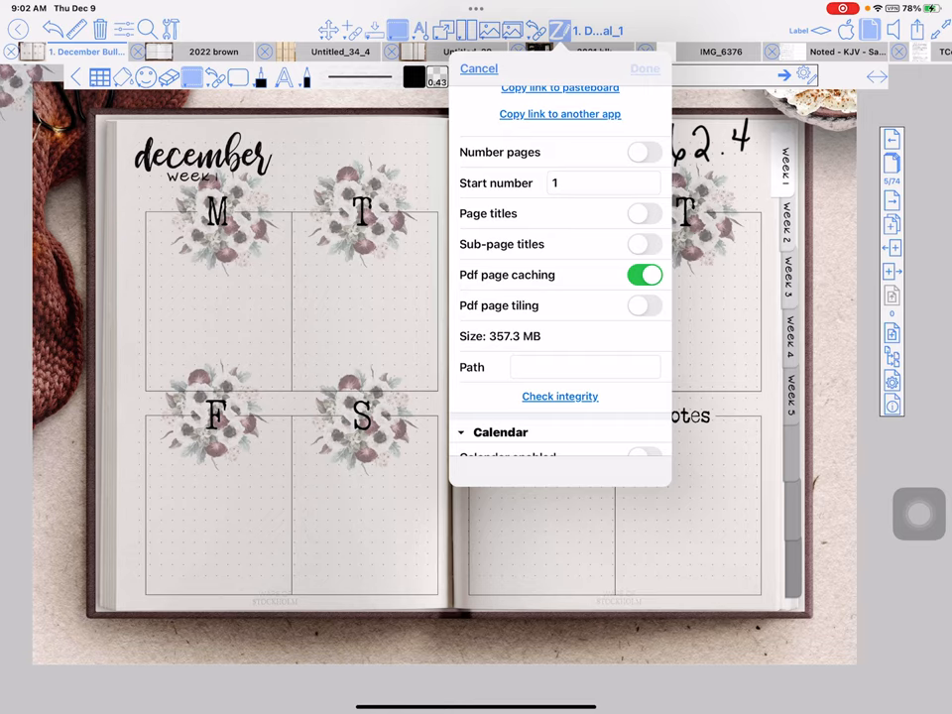
Close Document details after checking the 357.3 MB size.
{"action": "left_click", "coordinate": [645, 68]}
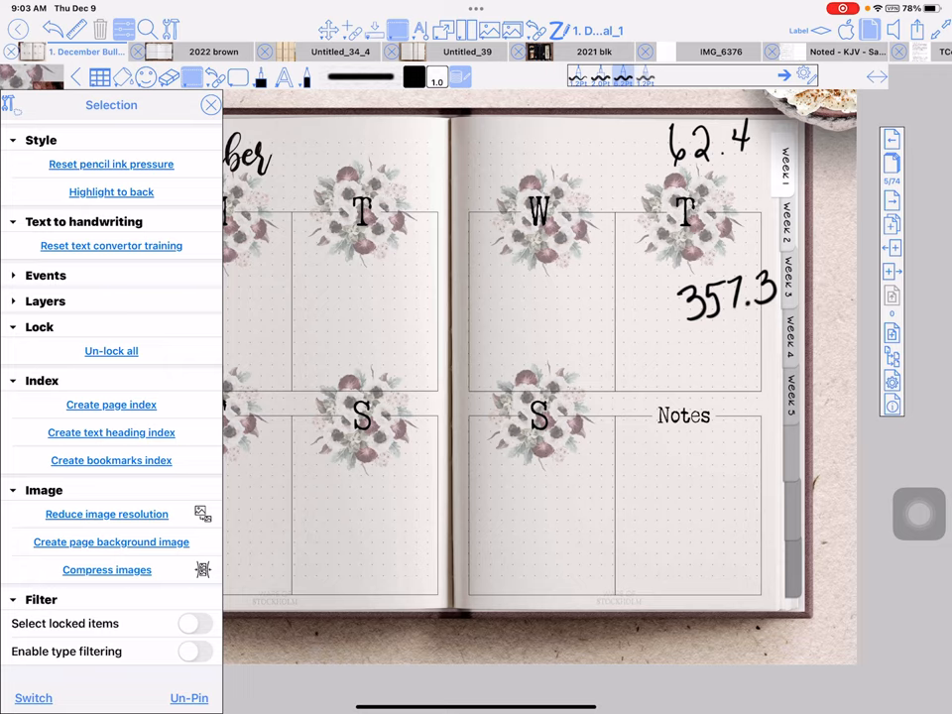
Reduce the resolution of all eight bouquet images by scanning the whole page.
{"action": "left_click", "coordinate": [106, 514]}
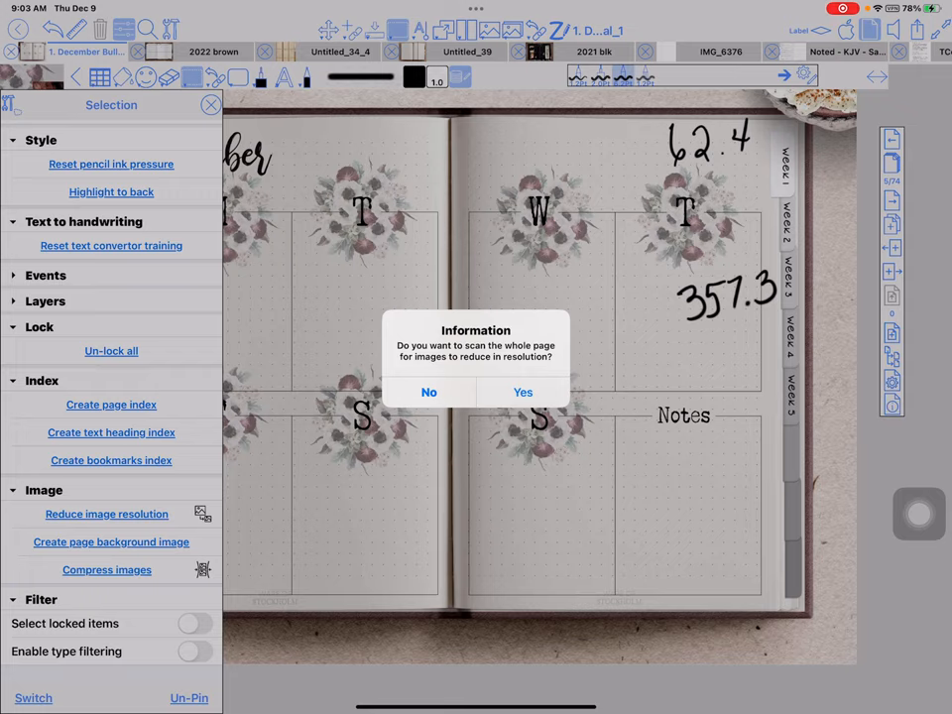
{"action": "left_click", "coordinate": [522, 392]}
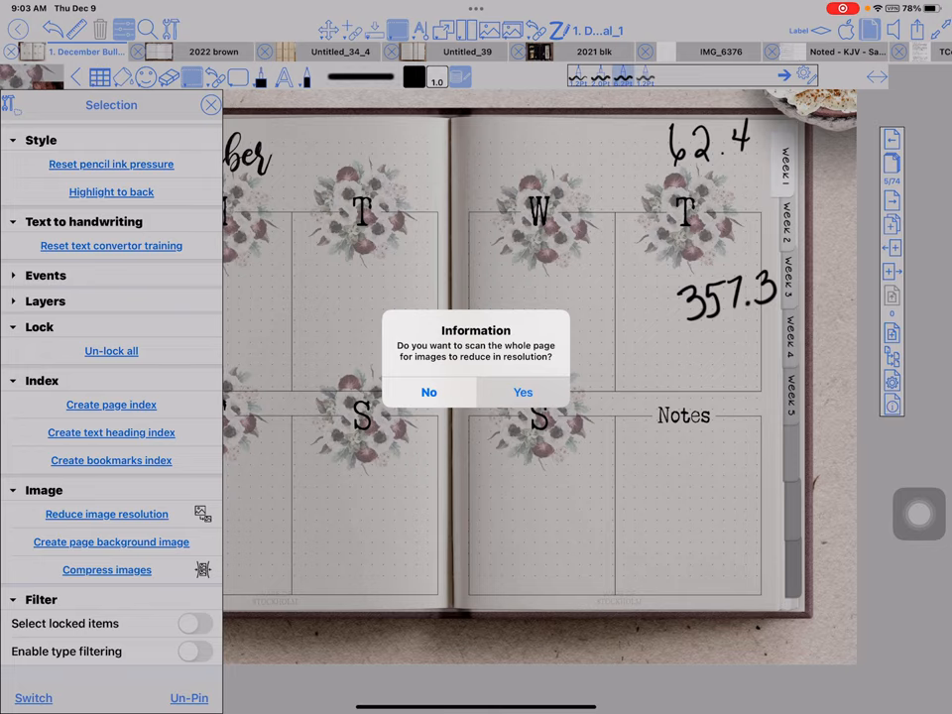
{"action": "left_click", "coordinate": [523, 392]}
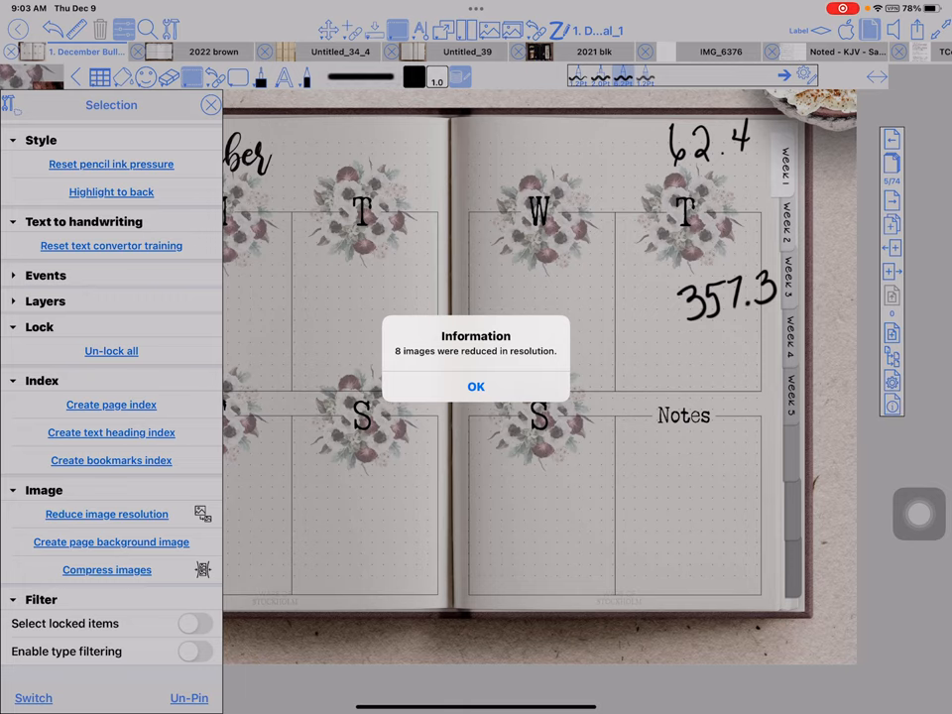
{"action": "left_click", "coordinate": [476, 386]}
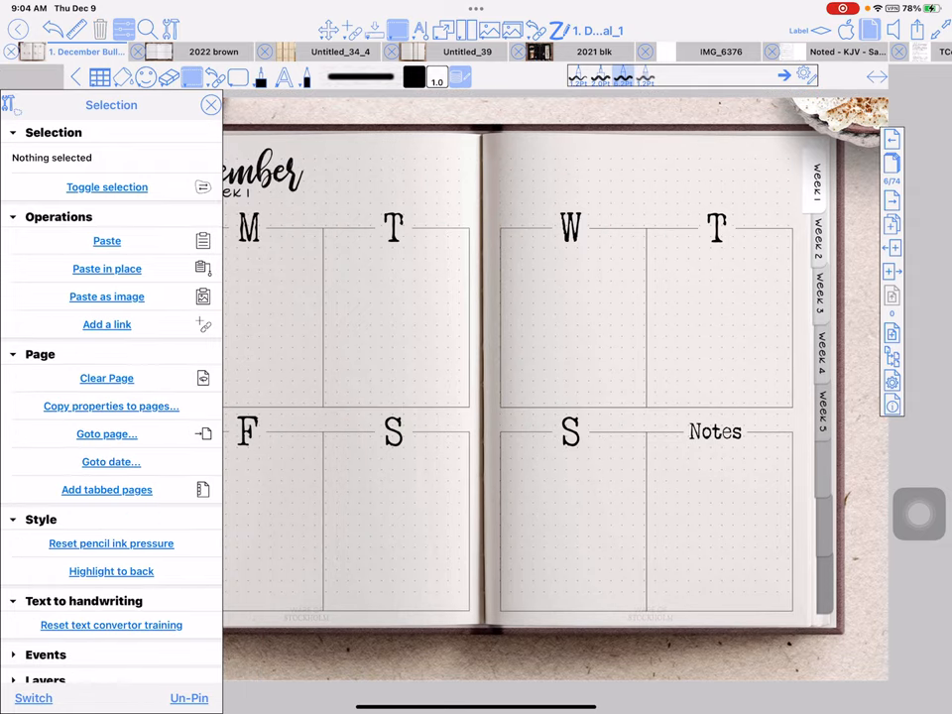
{"action": "left_click", "coordinate": [107, 240]}
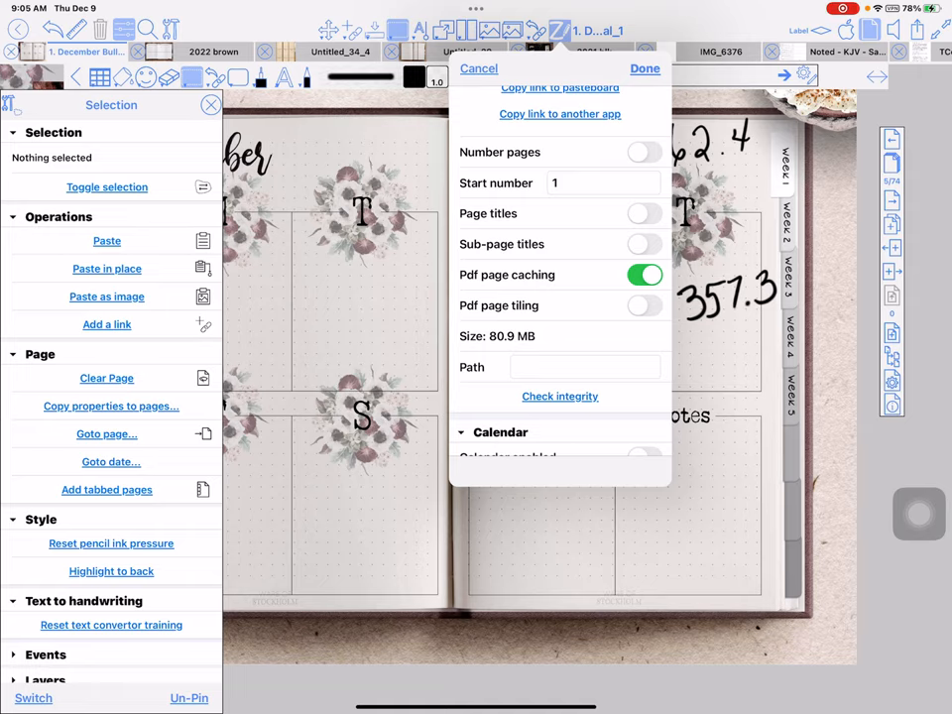
Close the document info after reading the 80.9 MB size.
{"action": "left_click", "coordinate": [645, 67]}
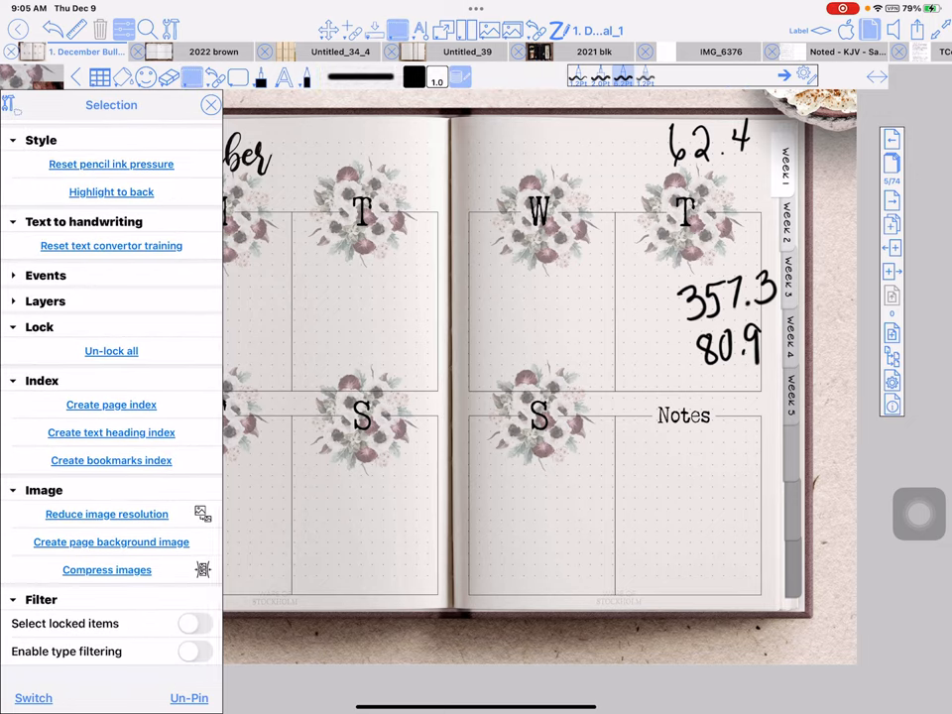
Compress the notebook's bouquet images, confirming the irreversible compression.
{"action": "left_click", "coordinate": [106, 569]}
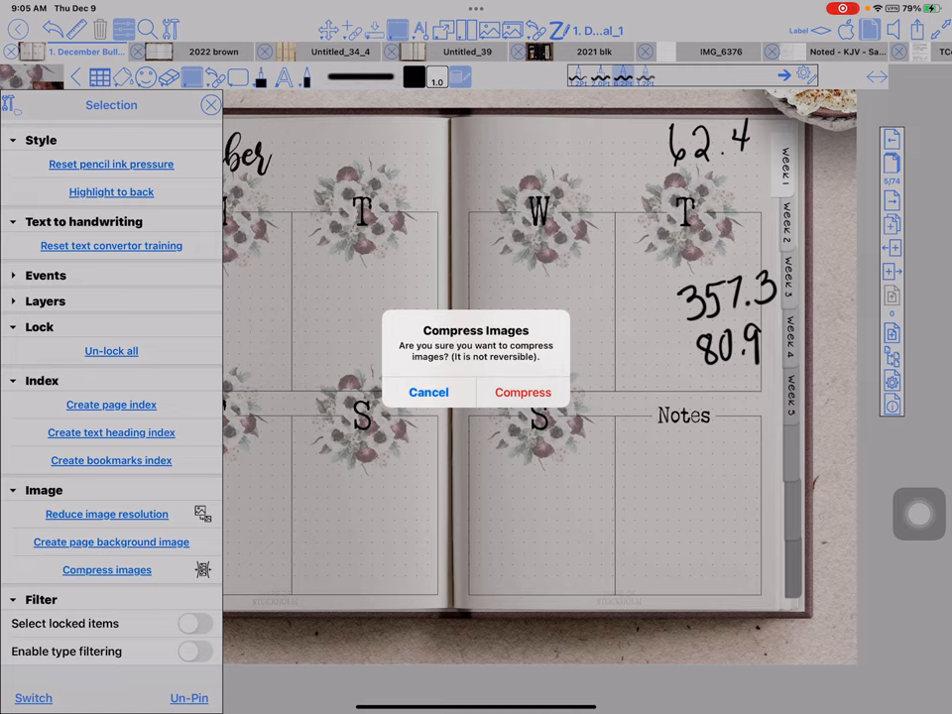
{"action": "left_click", "coordinate": [523, 392]}
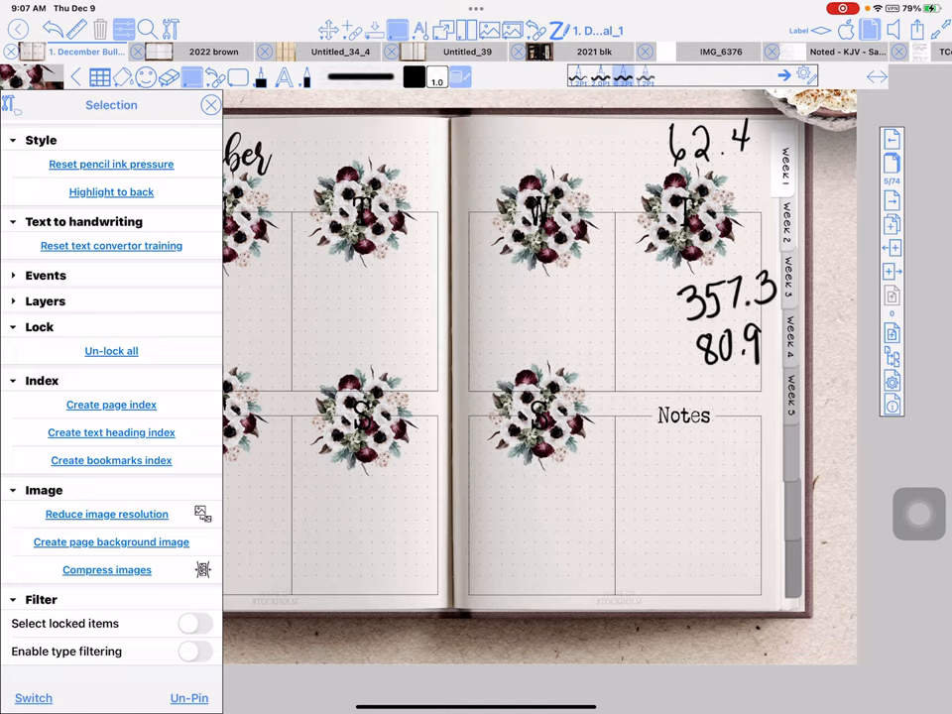
Remove the compressed bouquets and show the cloud sources for inserting a picture.
{"action": "left_click", "coordinate": [209, 105]}
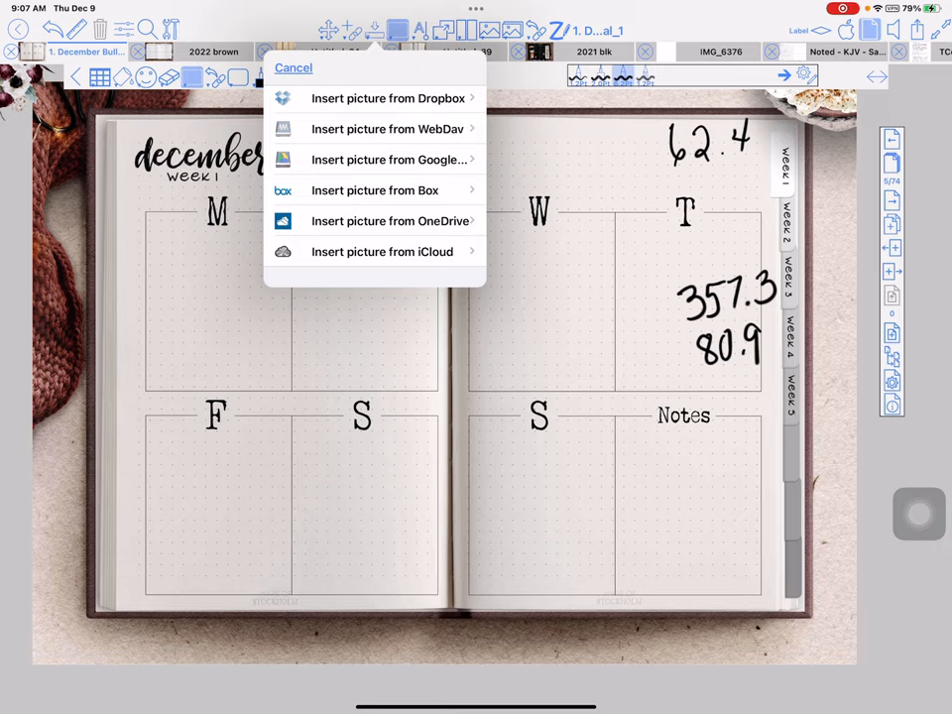
Insert all ten FEB_BOUQUET files from iCloud's BOUQUETS folder using Select All.
{"action": "left_click", "coordinate": [382, 251]}
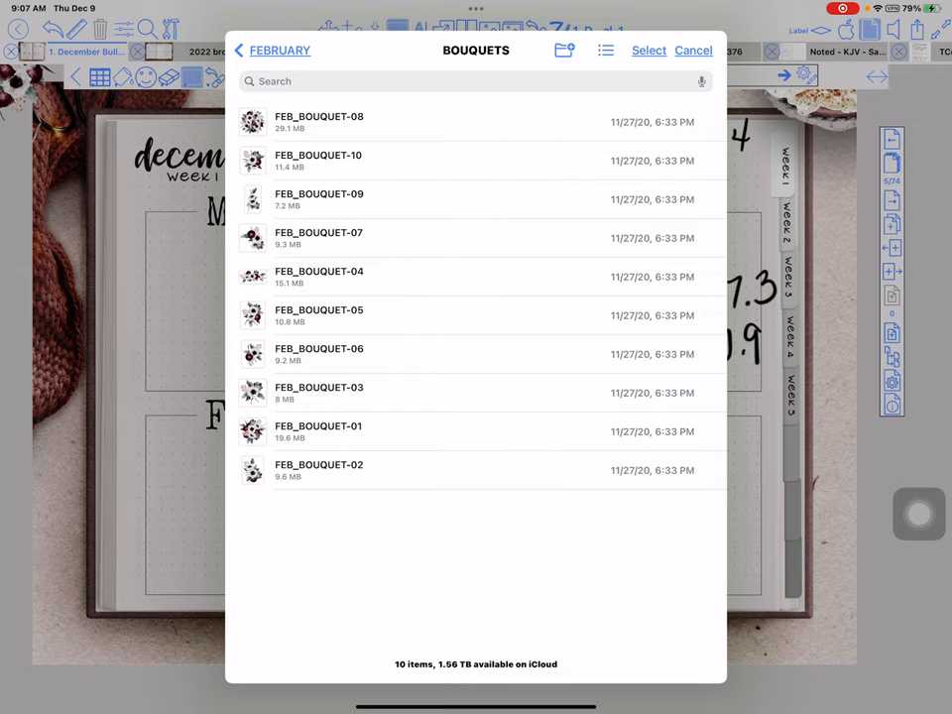
{"action": "left_click", "coordinate": [649, 51]}
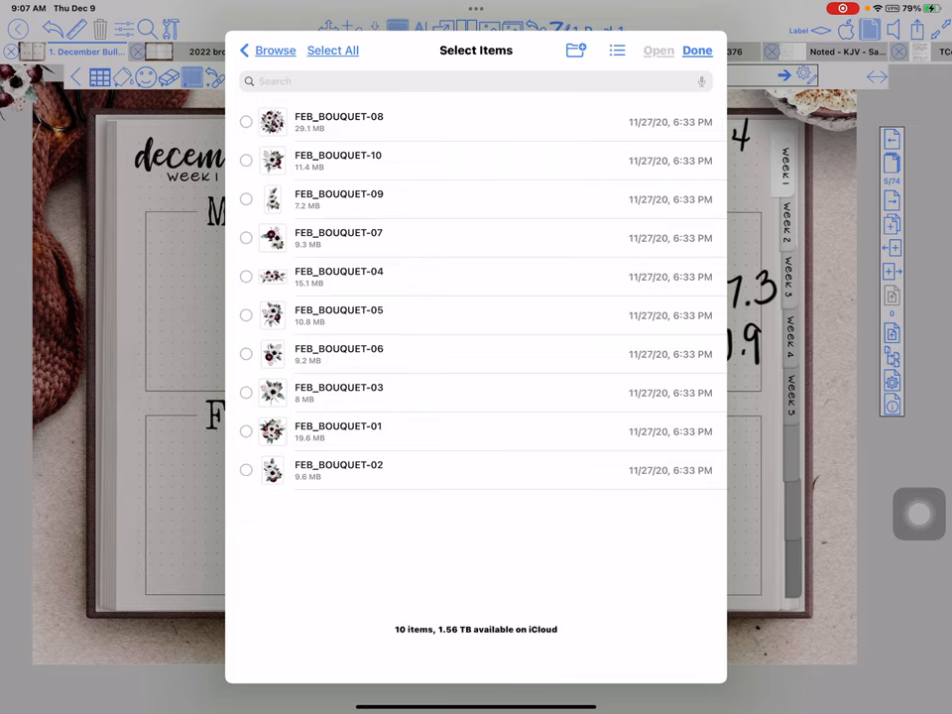
{"action": "left_click", "coordinate": [332, 50]}
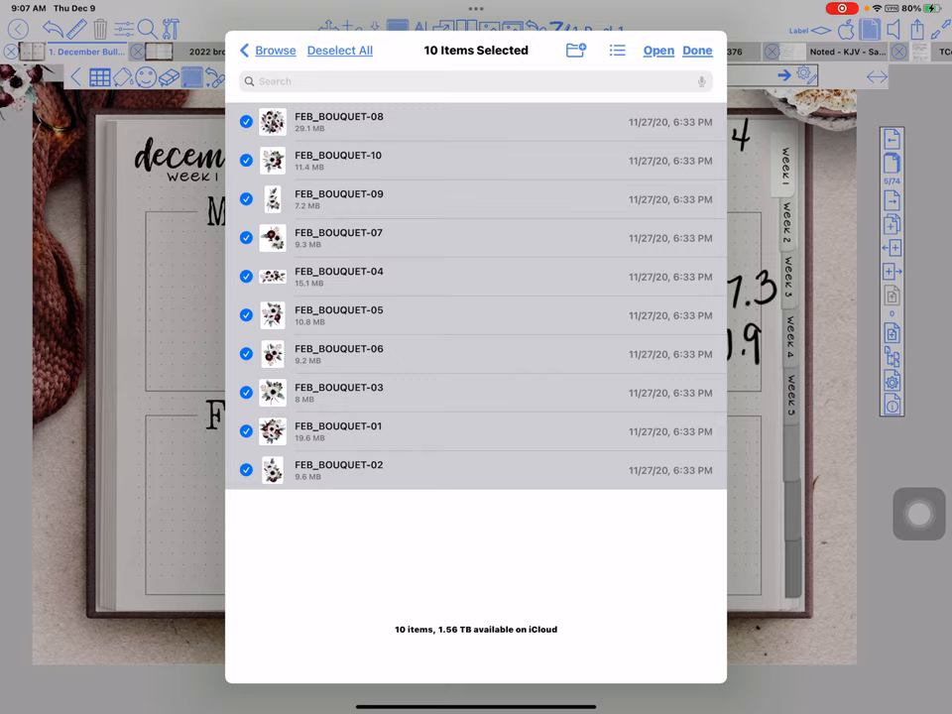
{"action": "left_click", "coordinate": [698, 50]}
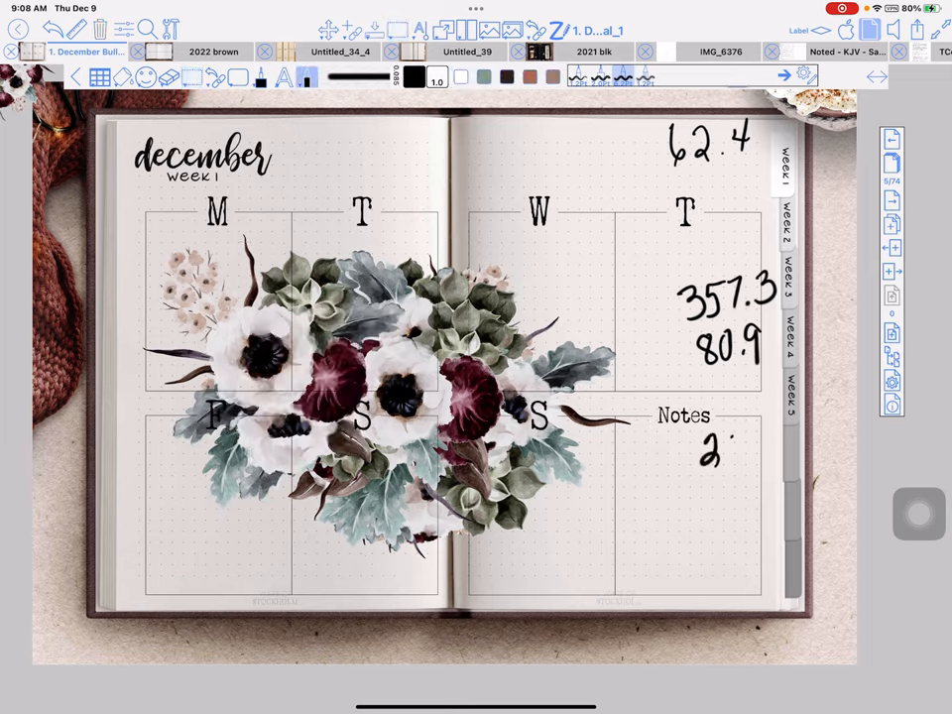
Handwrite 224 under the Notes heading.
{"action": "type", "text": "24"}
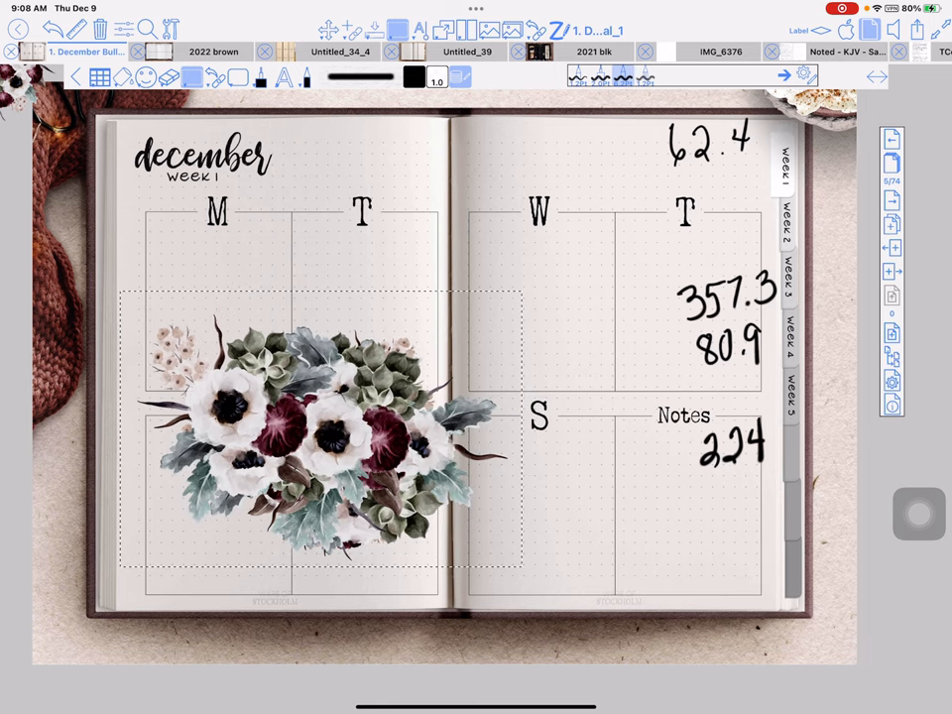
Shrink the bouquet and move it up into the Tuesday box.
{"action": "left_click", "coordinate": [318, 427]}
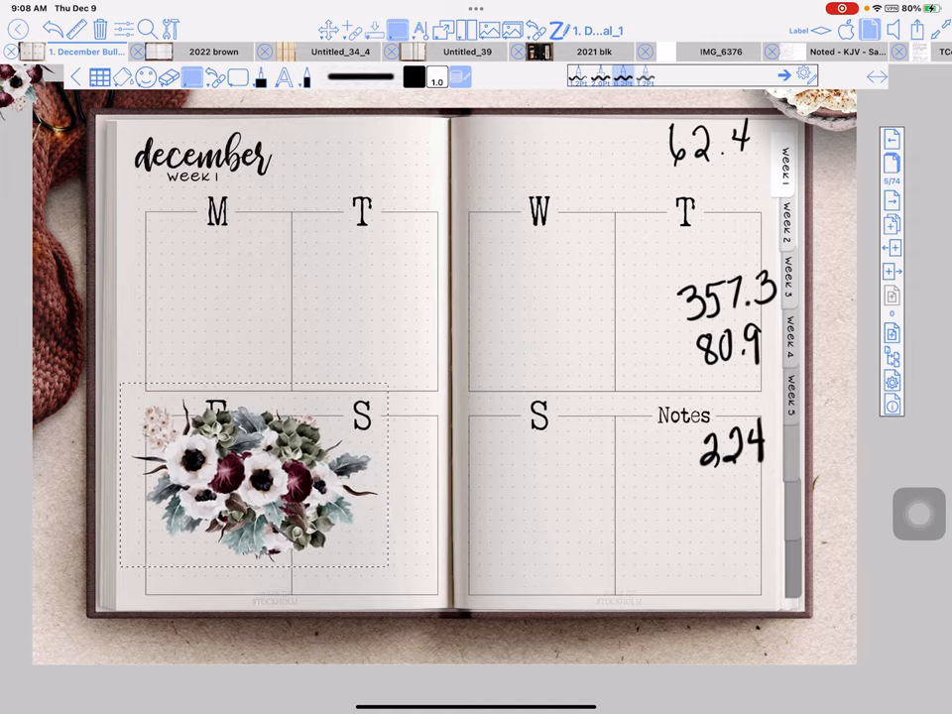
{"action": "left_click_drag", "start_coordinate": [253, 481], "coordinate": [362, 308]}
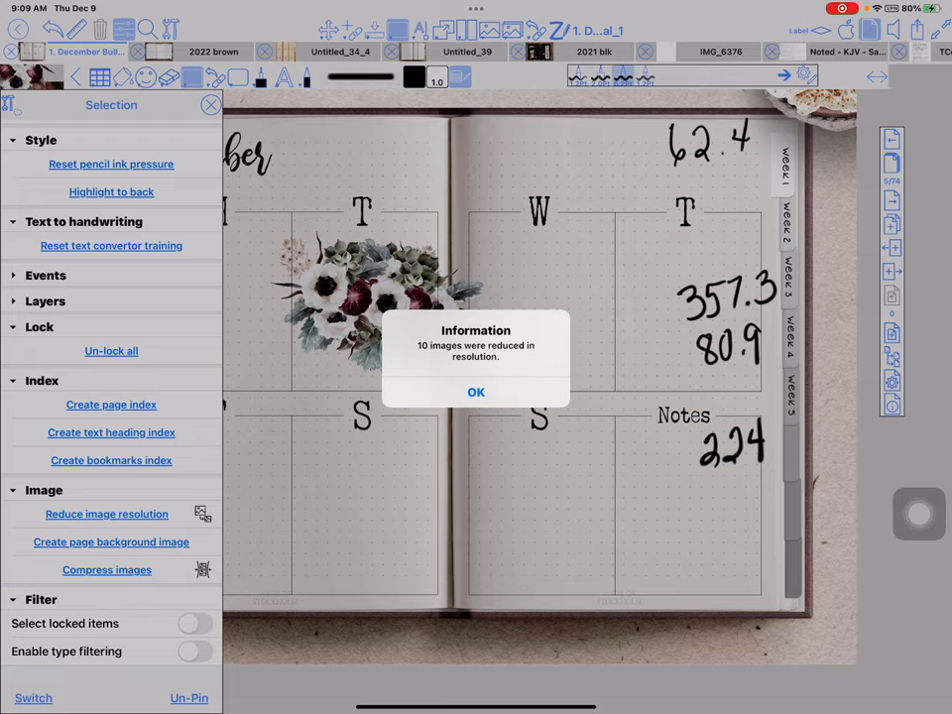
Confirm the ten-image resolution reduction and verify the 67.9 MB document size.
{"action": "left_click", "coordinate": [476, 392]}
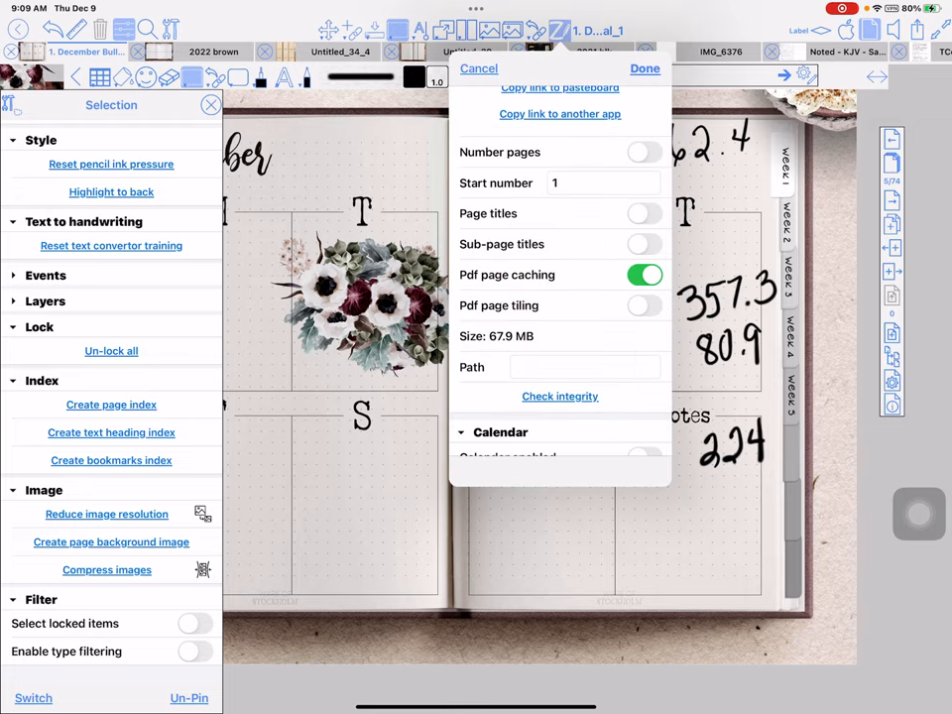
{"action": "left_click", "coordinate": [645, 68]}
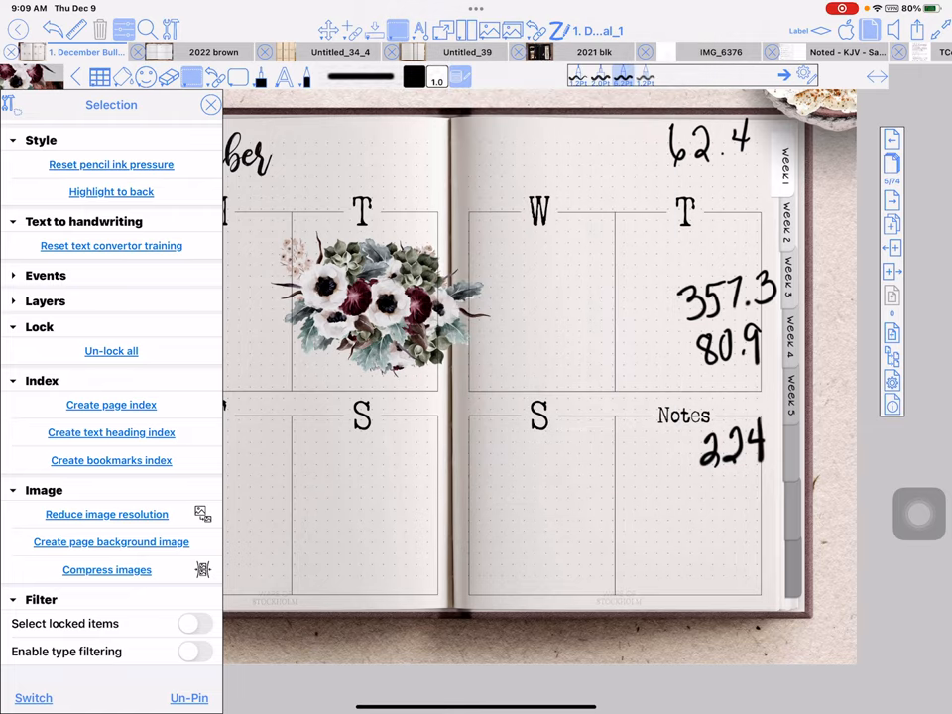
{"action": "left_click", "coordinate": [357, 298]}
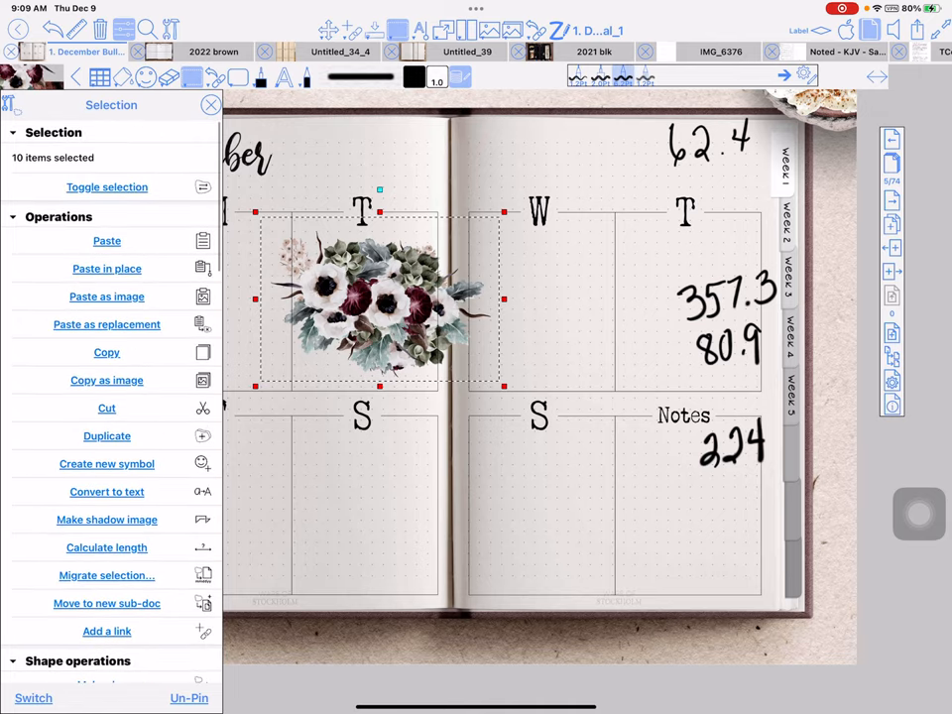
Create a symbol from the selected bouquet pieces, choosing All in one symbol.
{"action": "left_click", "coordinate": [106, 464]}
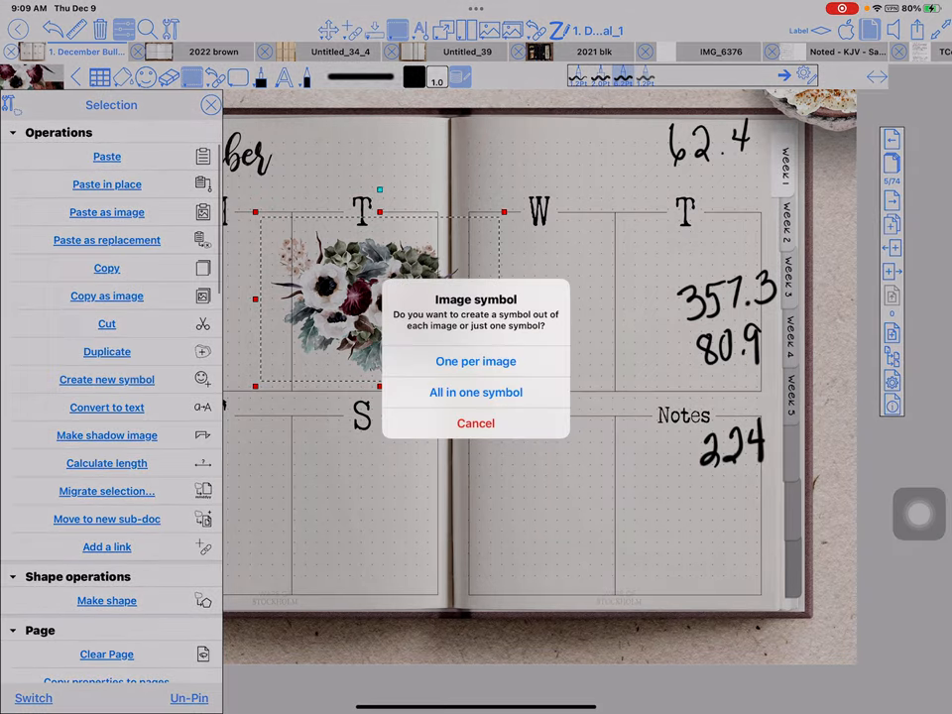
{"action": "left_click", "coordinate": [476, 392]}
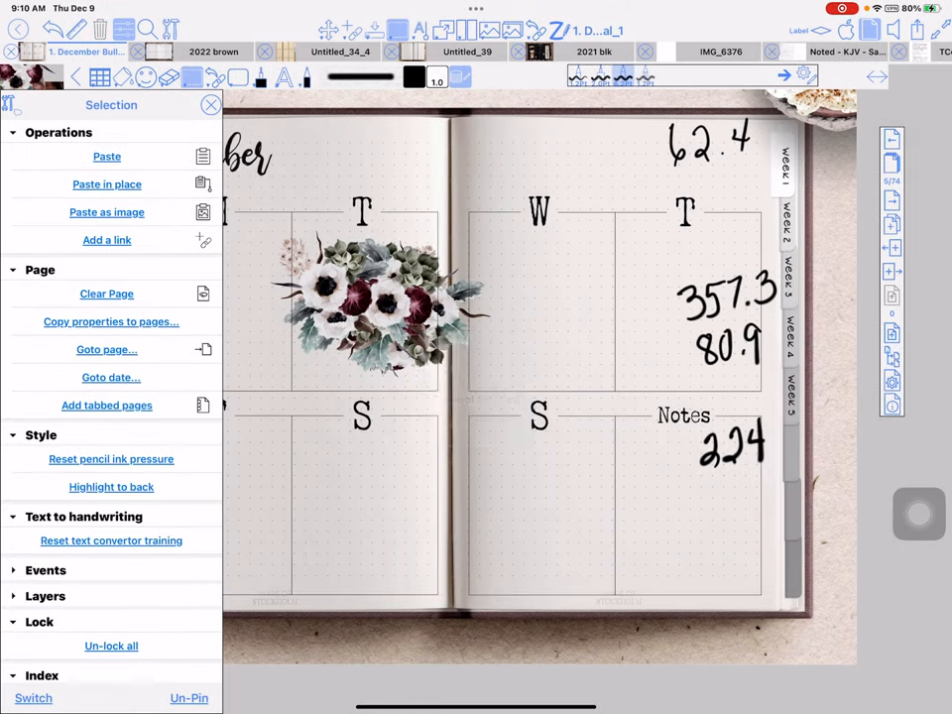
{"action": "left_click", "coordinate": [389, 308]}
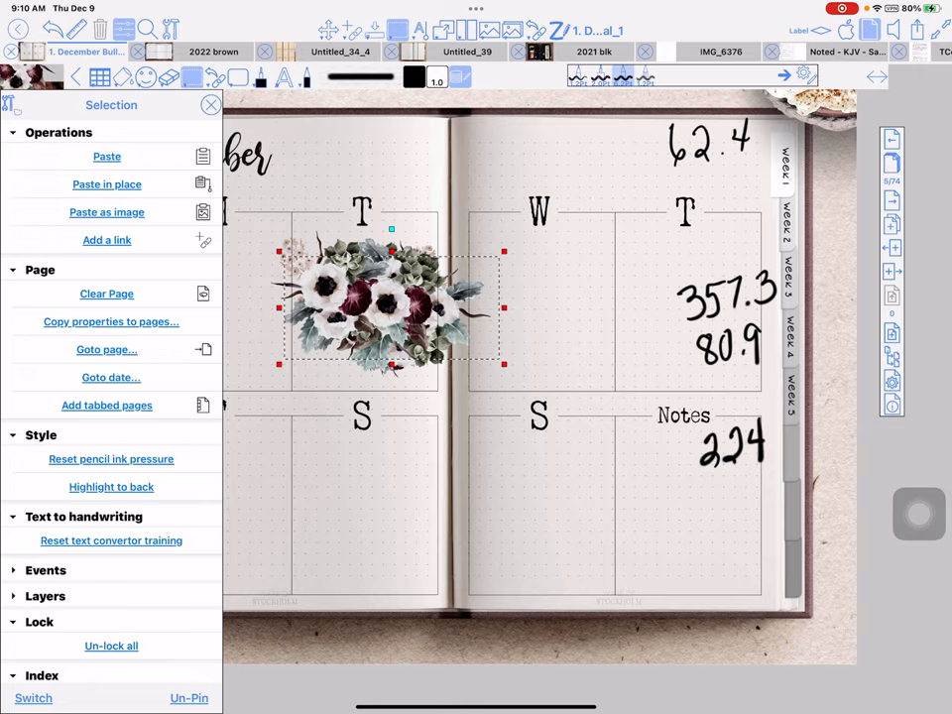